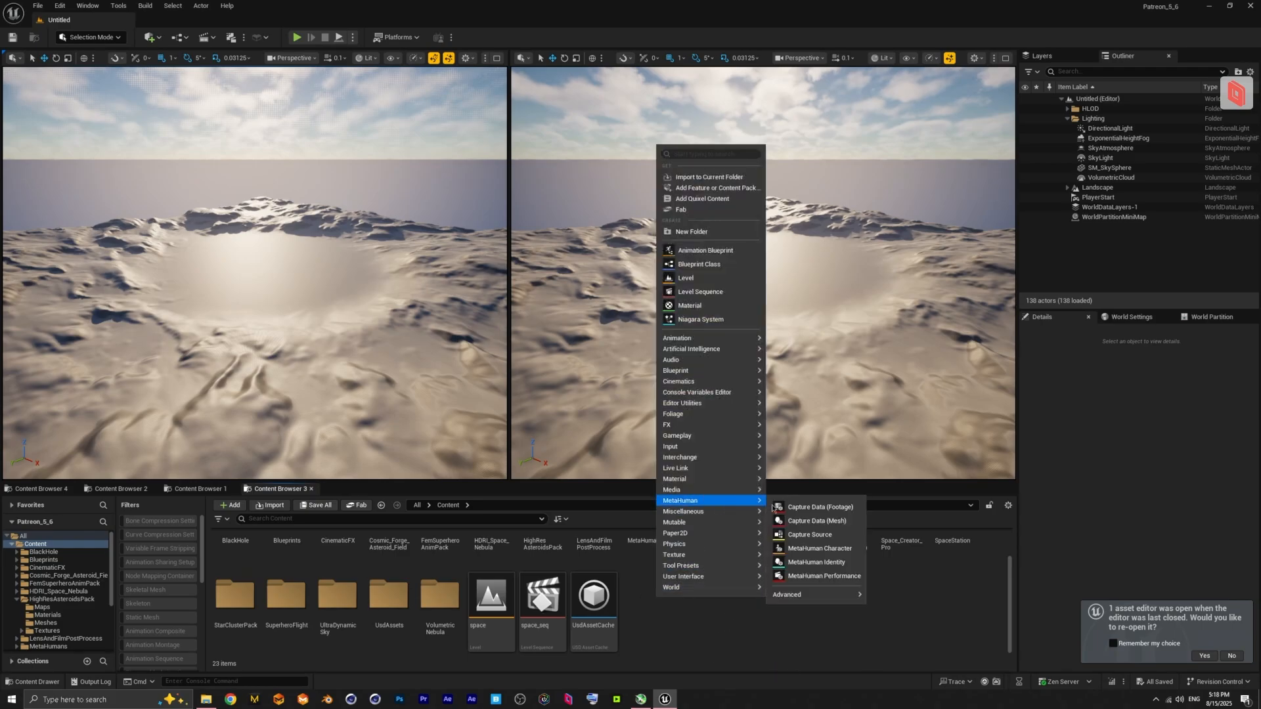
{"action": "mouse_move", "coordinate": [818, 549]}
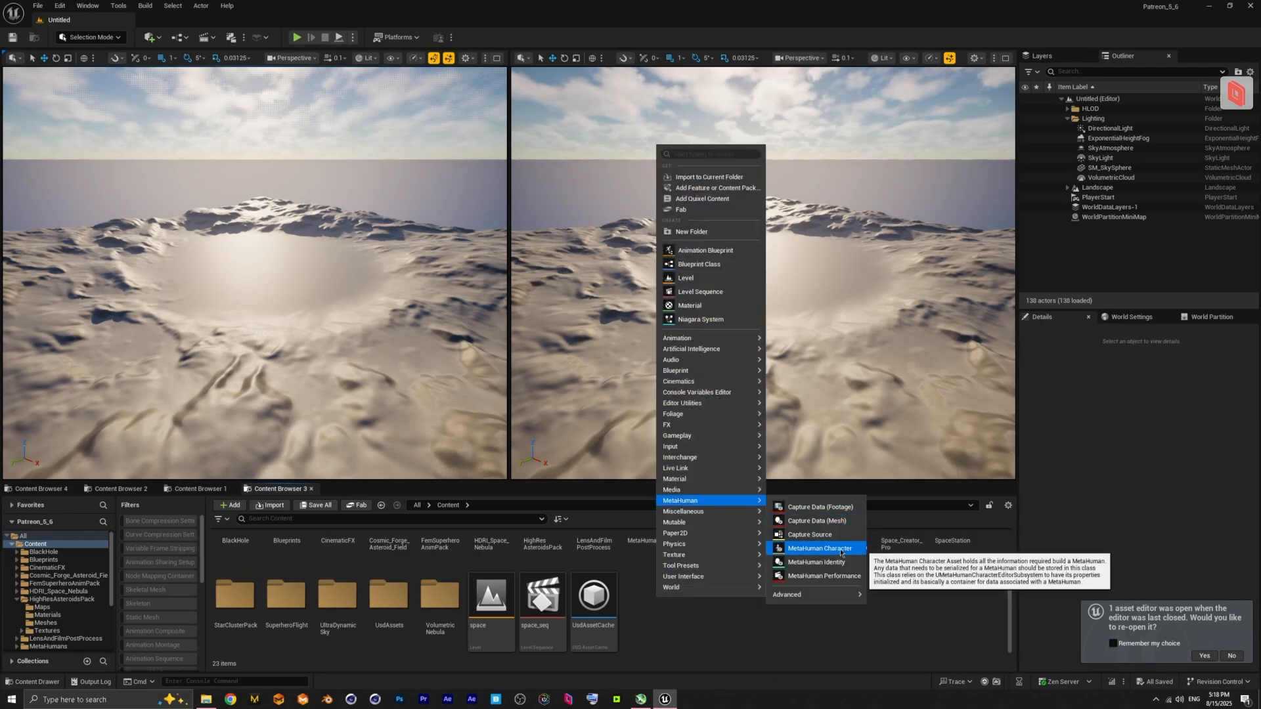
- Create a new MetaHuman Character asset in the Content folder
{"action": "left_click", "coordinate": [818, 549]}
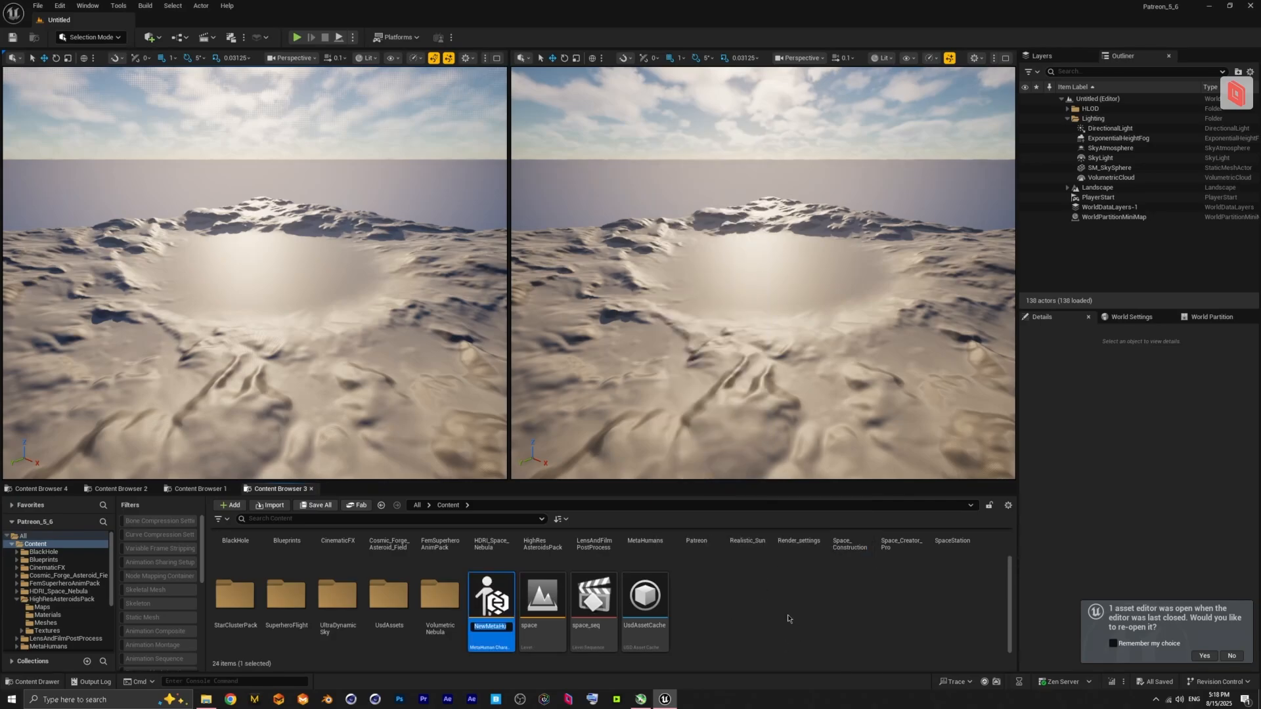
{"action": "mouse_move", "coordinate": [725, 604]}
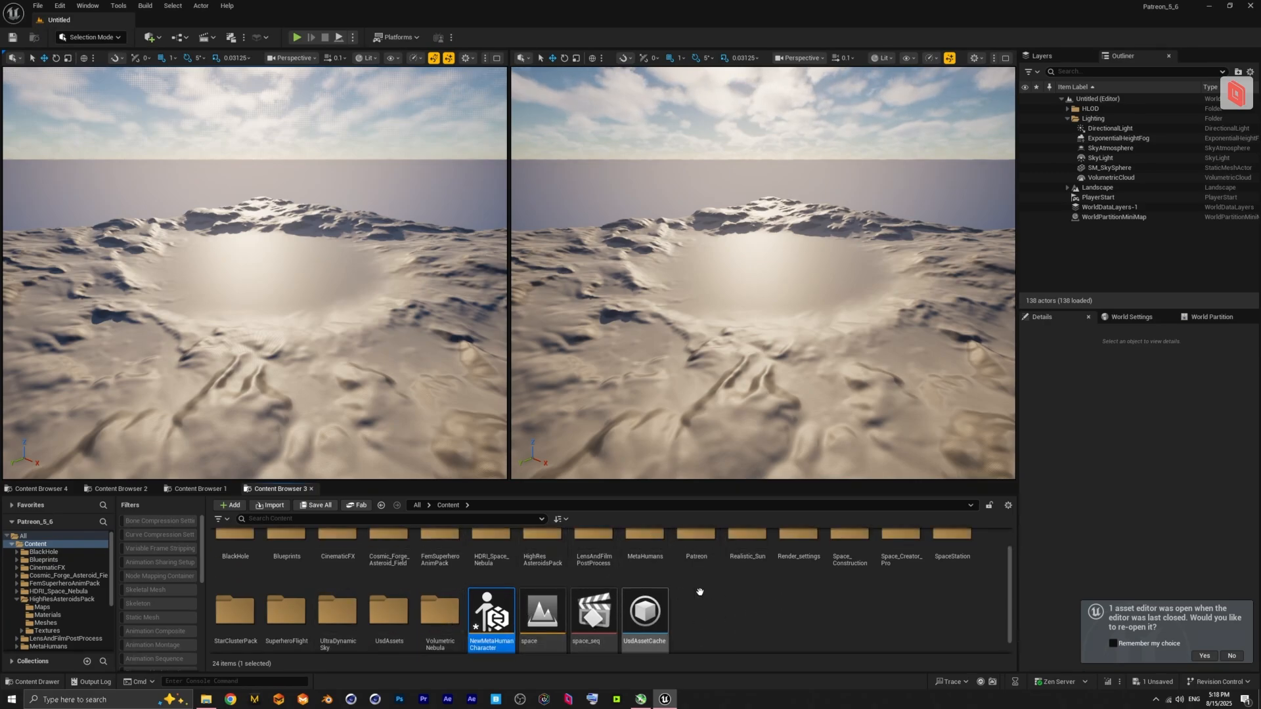
- Bring up NewMetaHumanCharacter in the MetaHuman Character editor, showing the default bald figure
{"action": "double_click", "coordinate": [490, 610]}
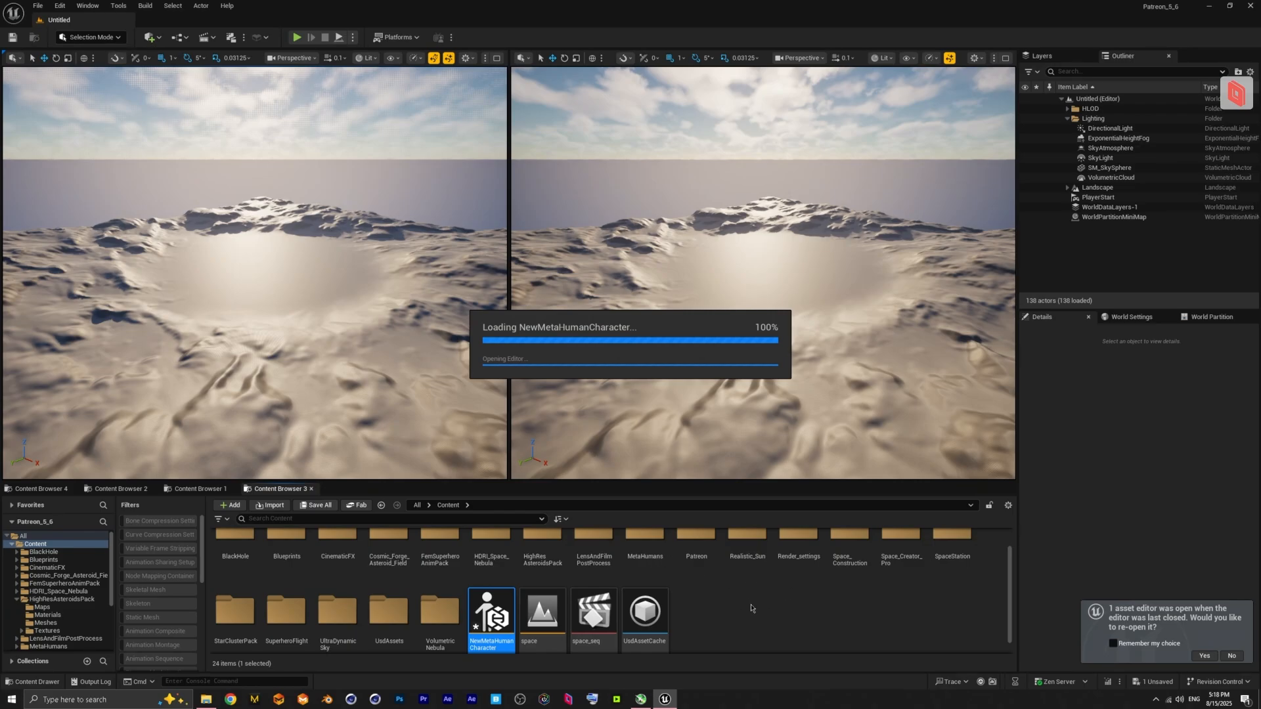
{"action": "double_click", "coordinate": [489, 611]}
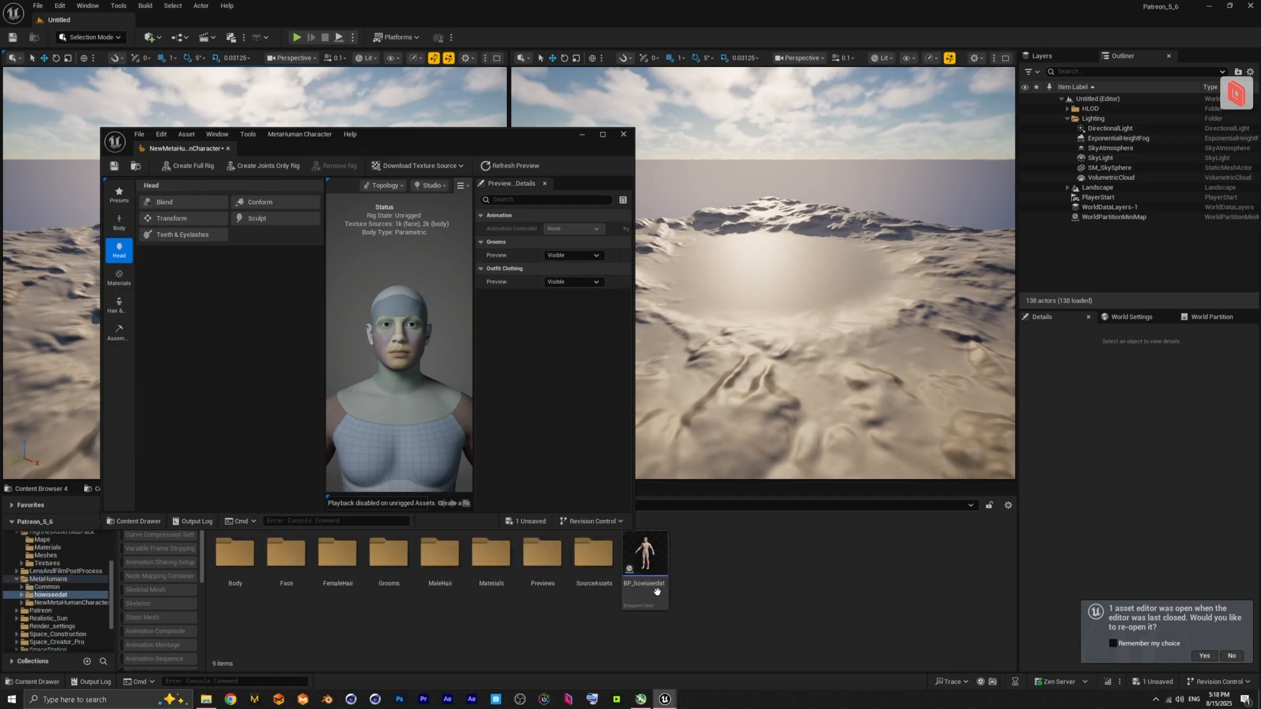
{"action": "mouse_move", "coordinate": [811, 567]}
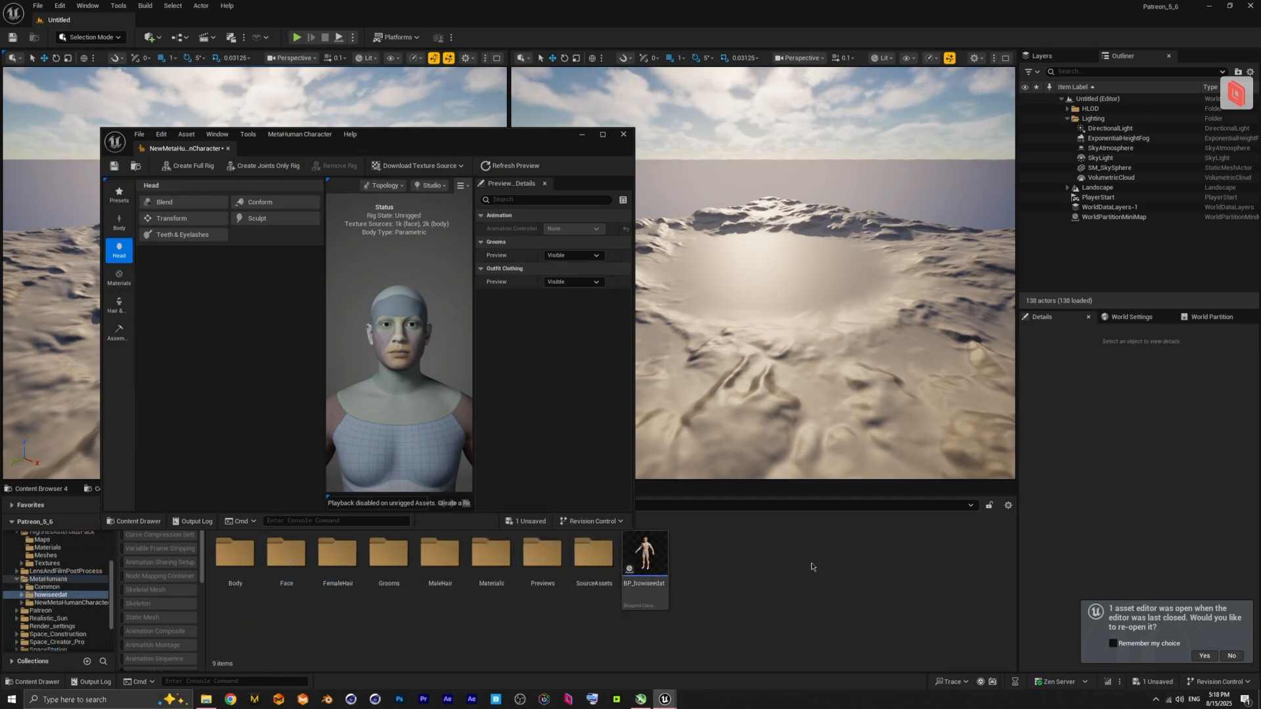
{"action": "mouse_move", "coordinate": [603, 134]}
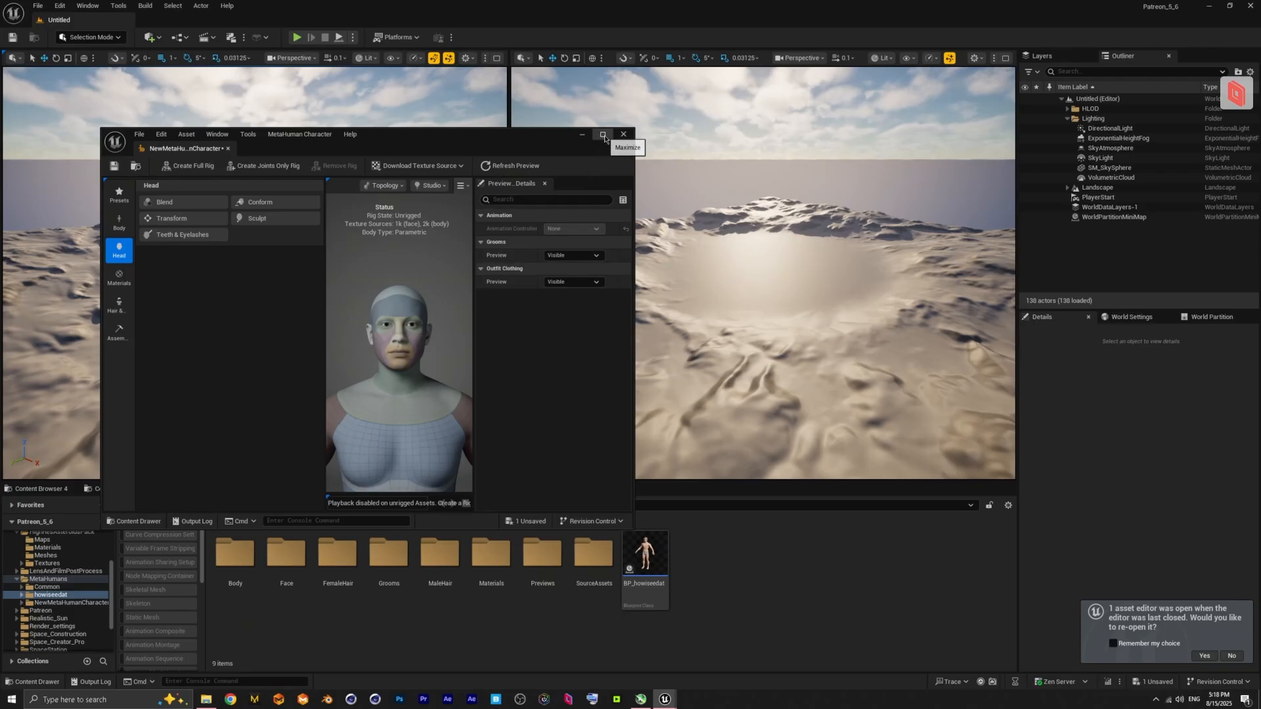
- Maximize the editor and apply the Dominic preset from the Presets list
{"action": "left_click", "coordinate": [603, 134]}
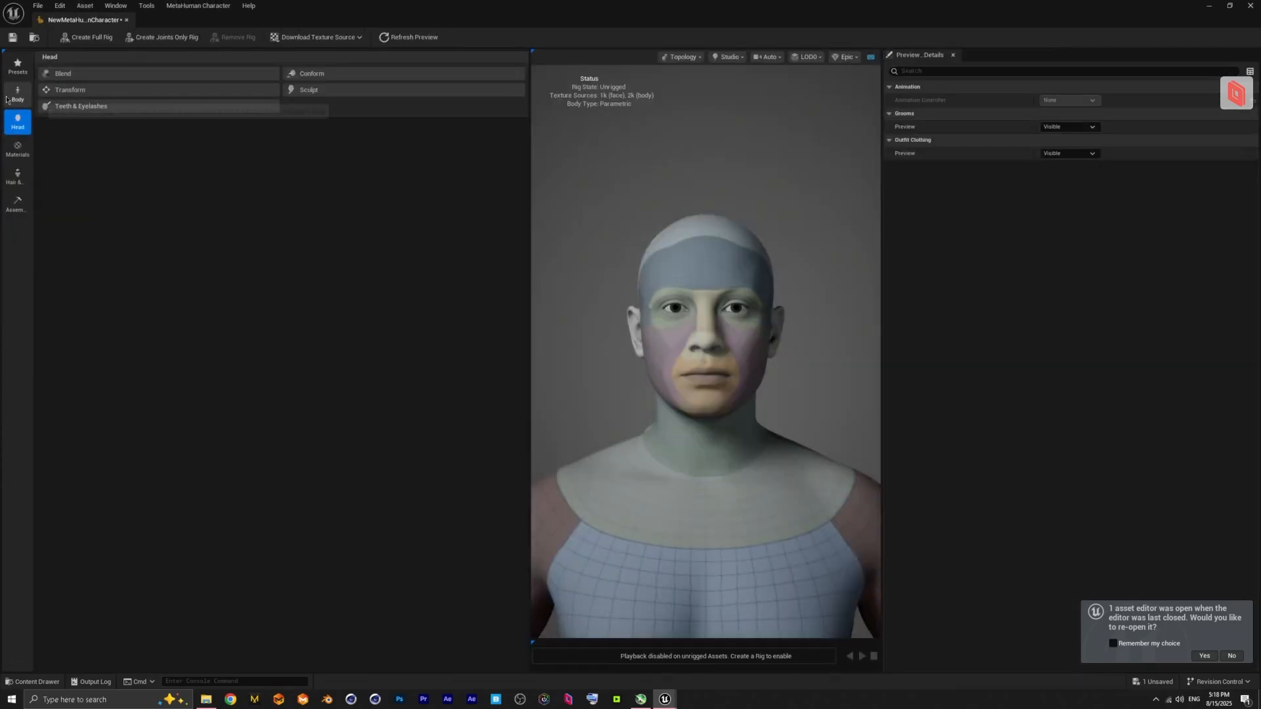
{"action": "left_click", "coordinate": [16, 66]}
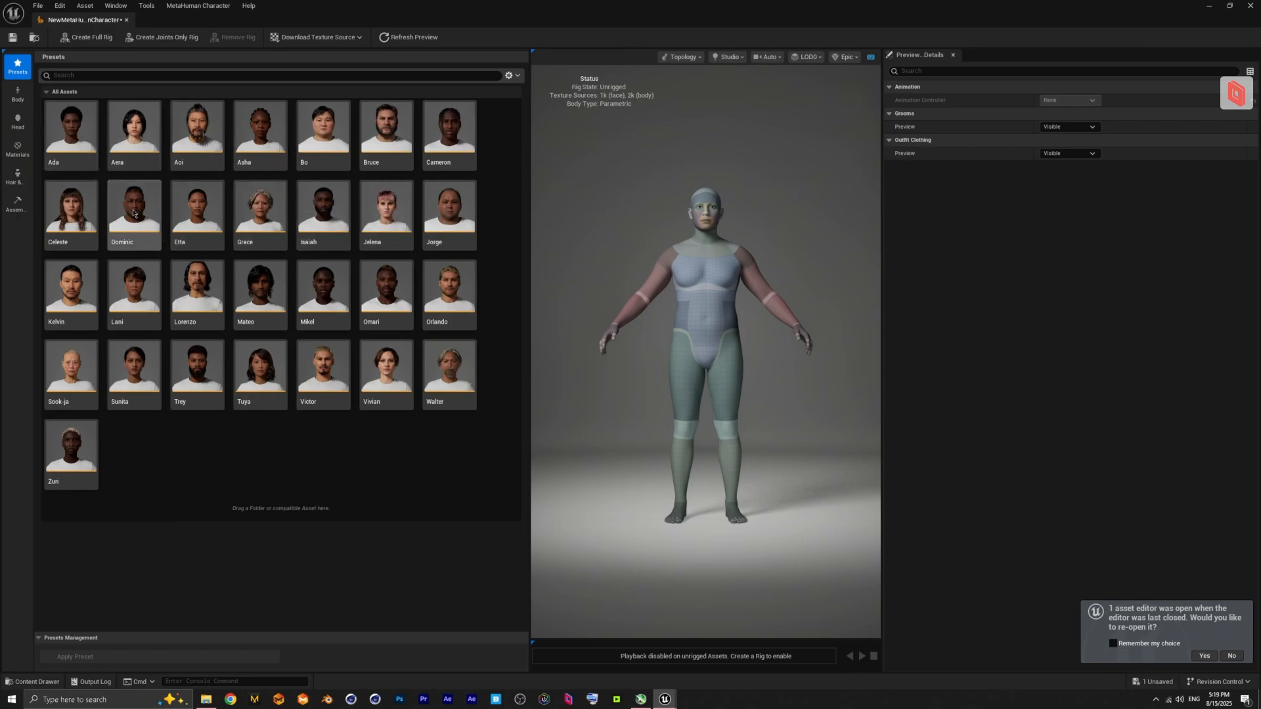
{"action": "double_click", "coordinate": [134, 210]}
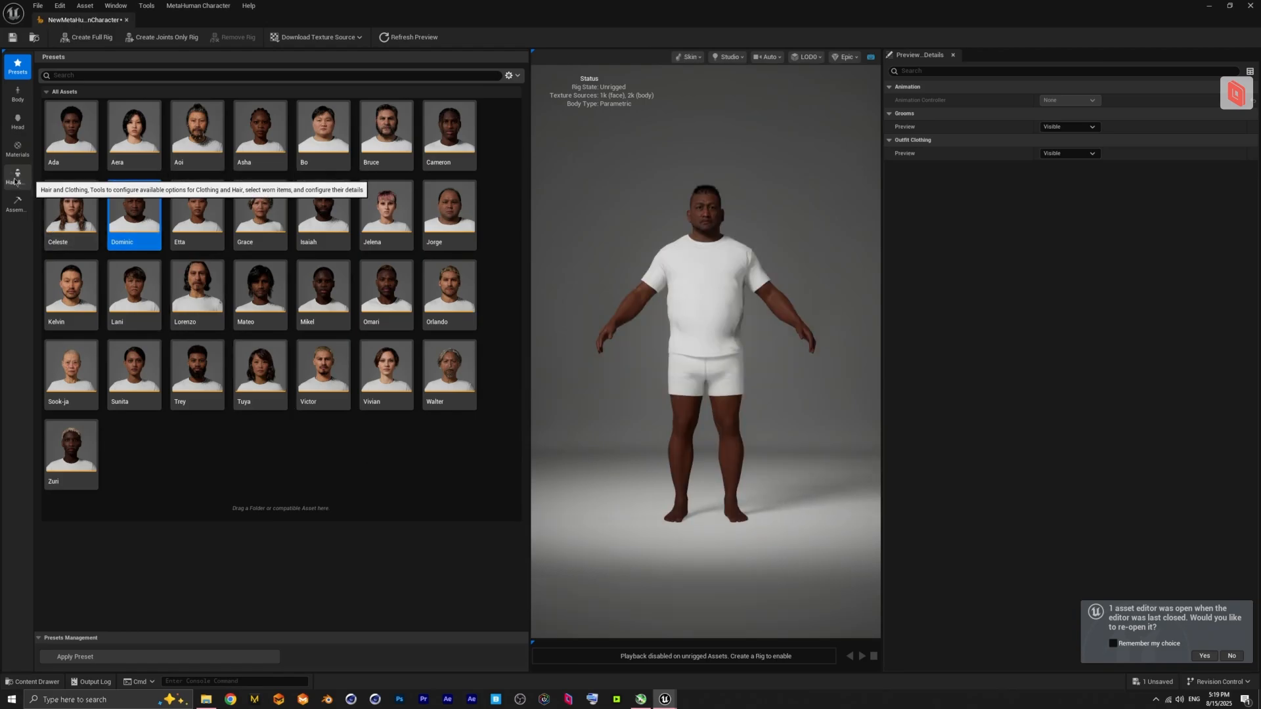
- Show the Dominic character's skin settings in the Materials tools
{"action": "left_click", "coordinate": [16, 150]}
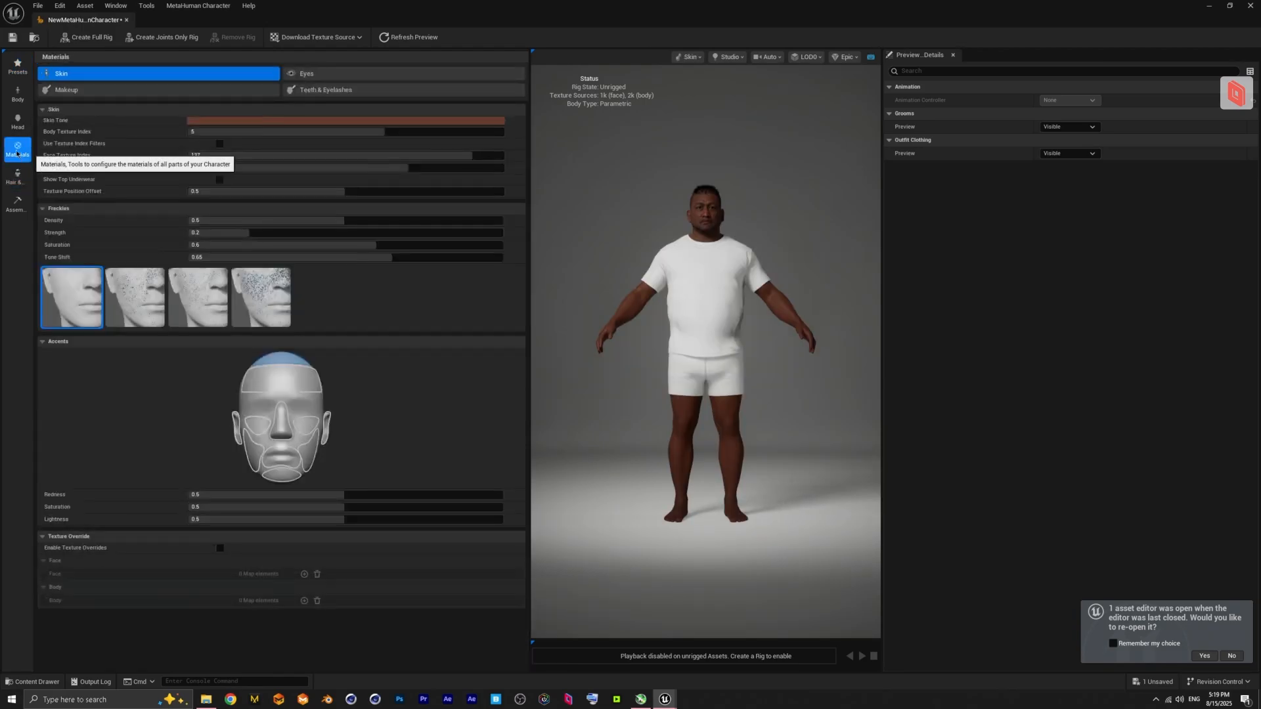
{"action": "mouse_move", "coordinate": [16, 68]}
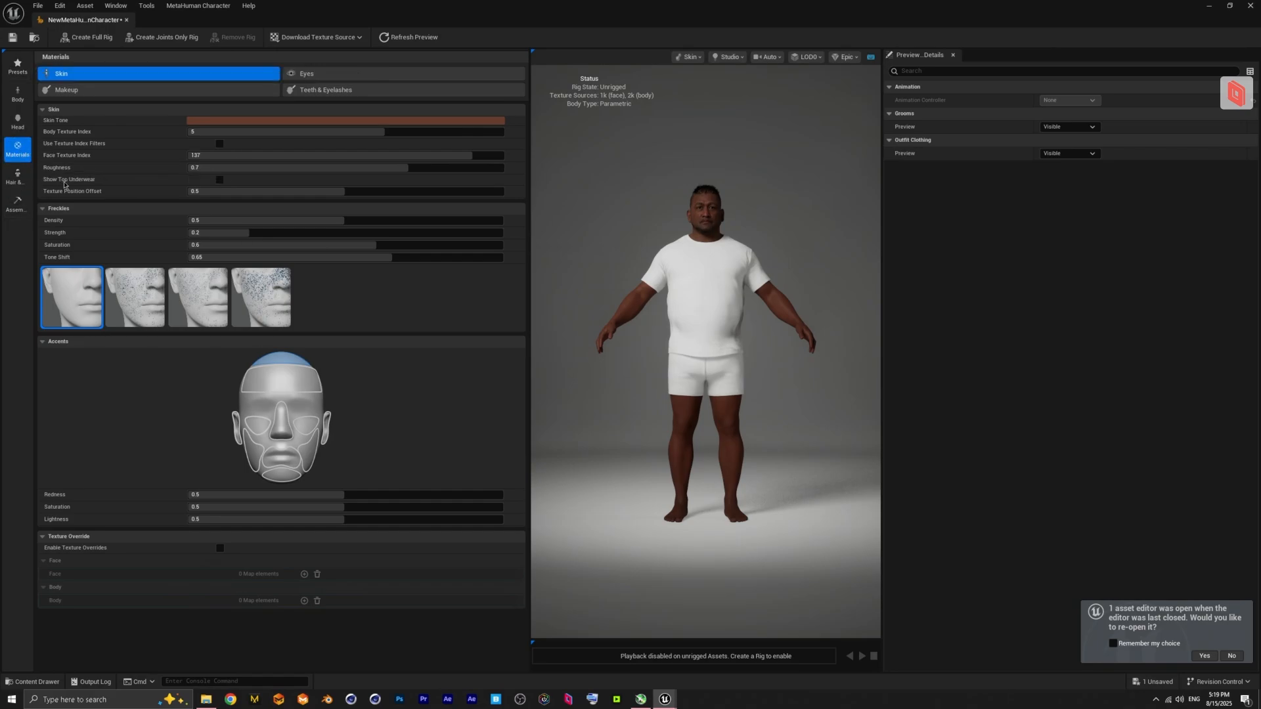
{"action": "mouse_move", "coordinate": [230, 185]}
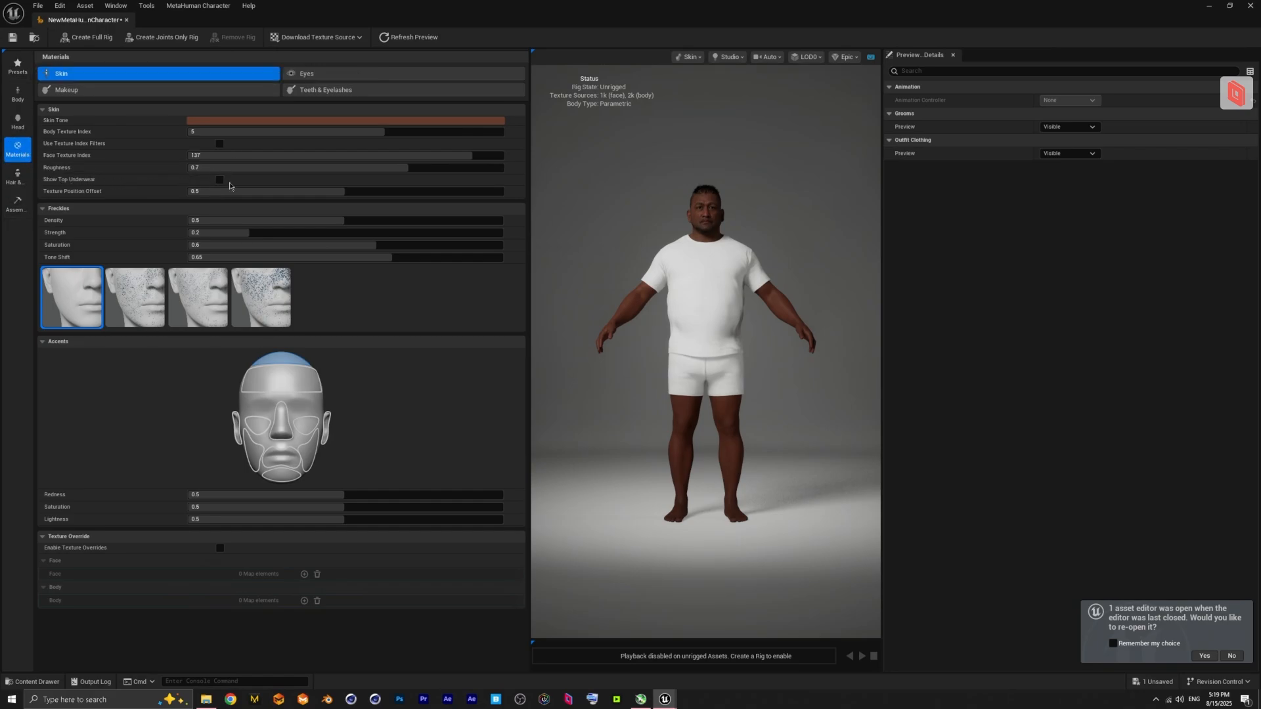
{"action": "mouse_move", "coordinate": [94, 174]}
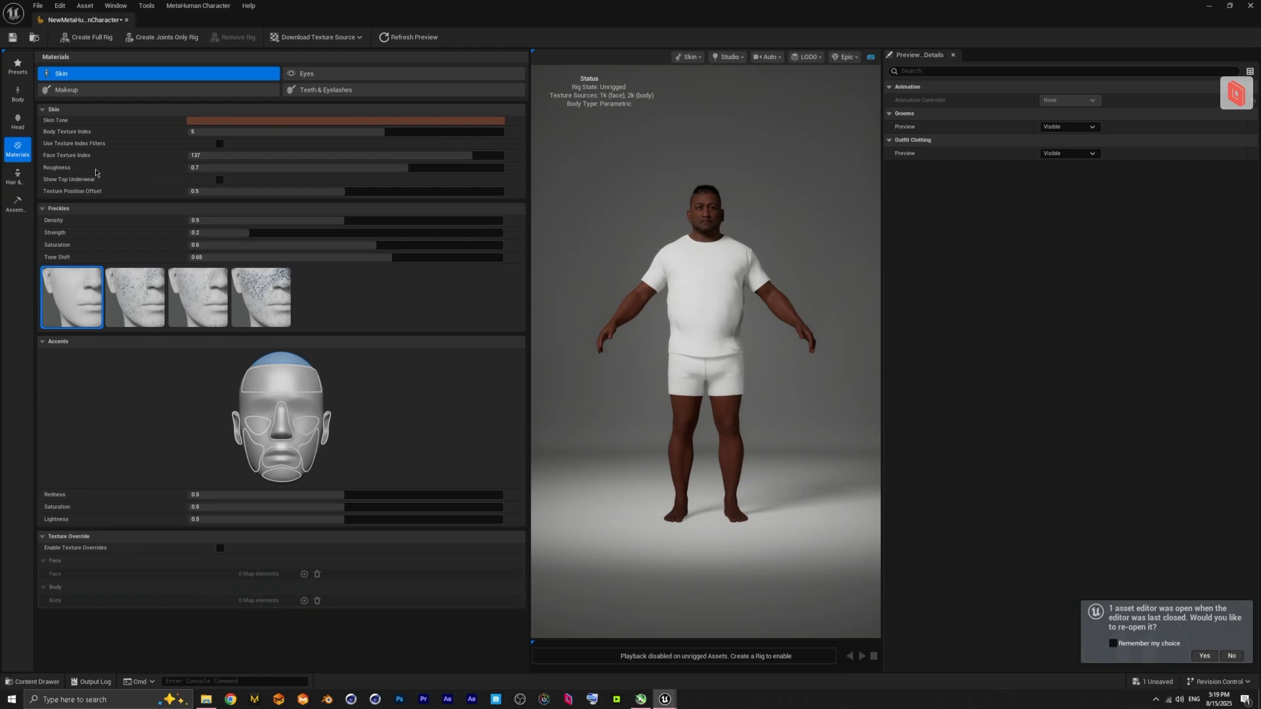
- Remove WI_DefaultGarment from Outfit Clothing so the character wears only briefs, then return to Materials
{"action": "left_click", "coordinate": [15, 178]}
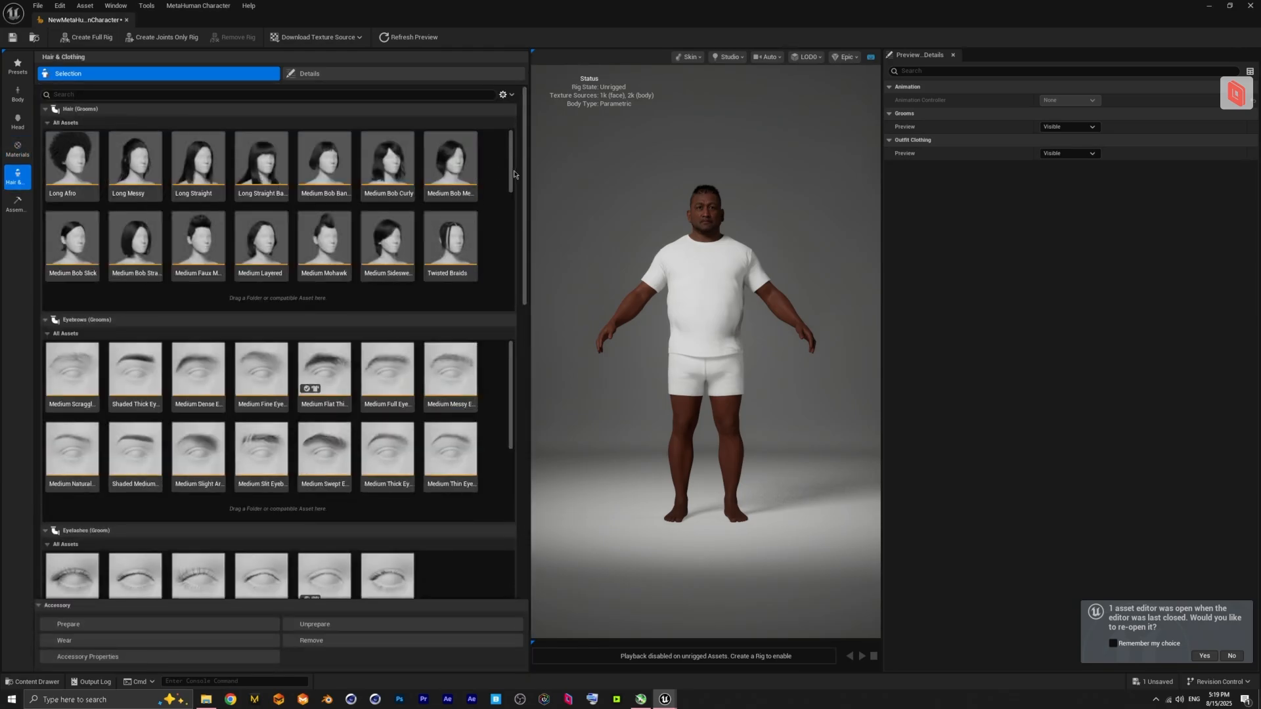
{"action": "scroll", "scroll_direction": "down", "scroll_amount": 3}
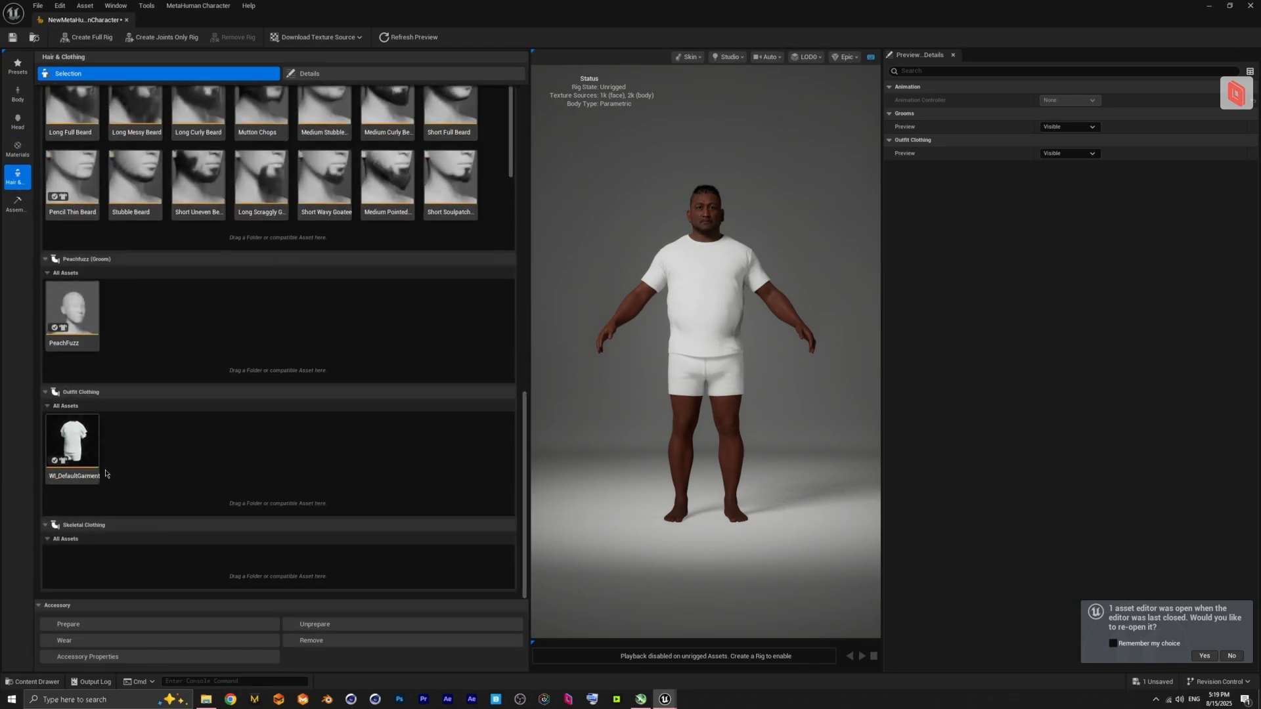
{"action": "left_click", "coordinate": [71, 442]}
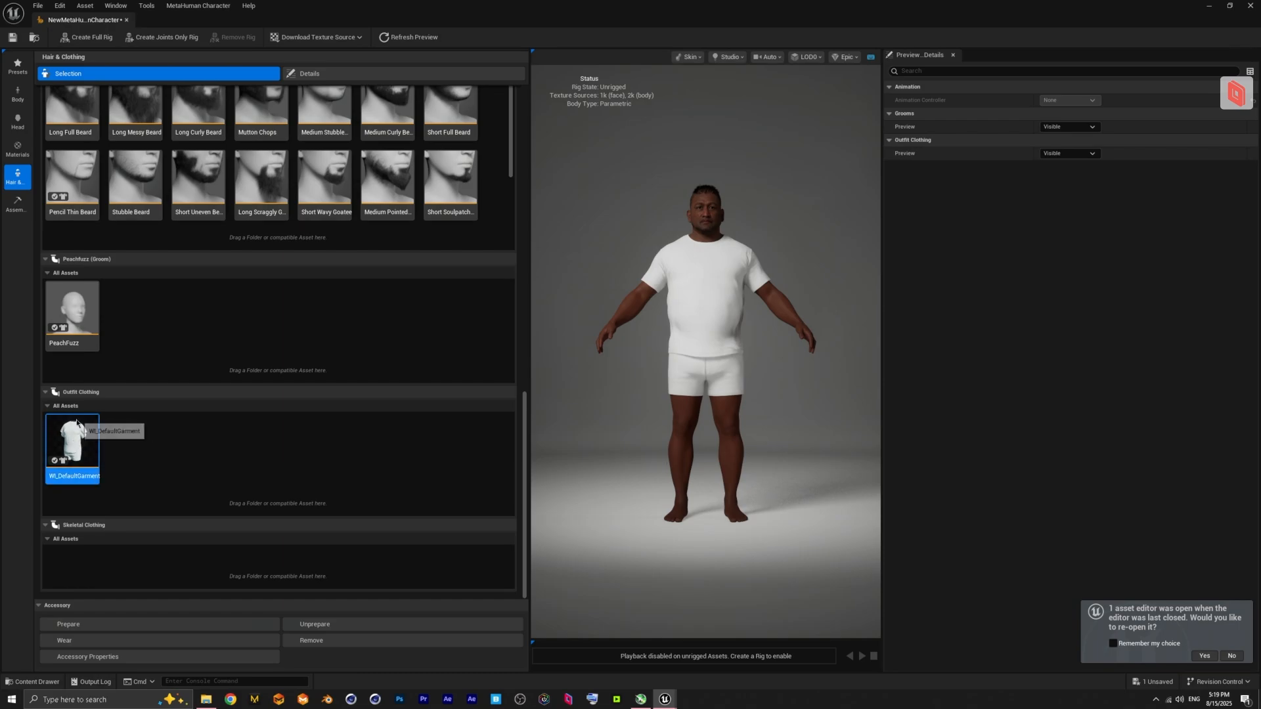
{"action": "right_click", "coordinate": [71, 442]}
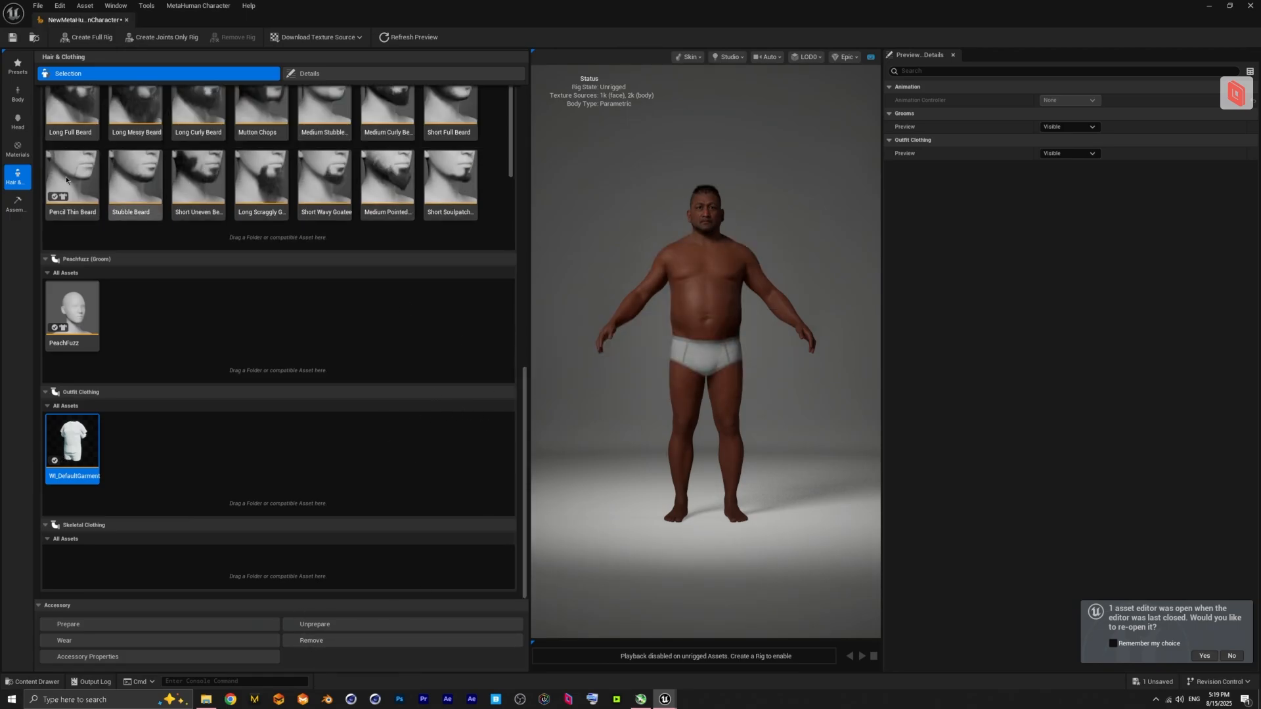
{"action": "left_click", "coordinate": [17, 148]}
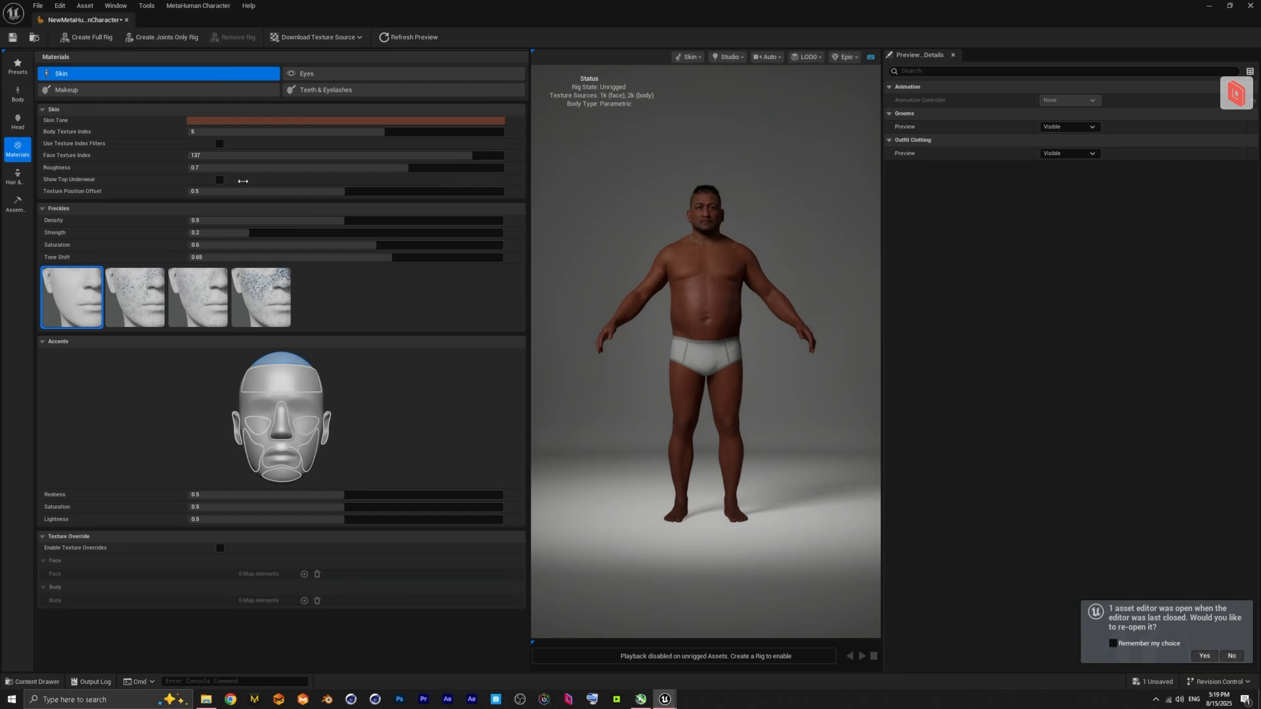
{"action": "left_click", "coordinate": [219, 180]}
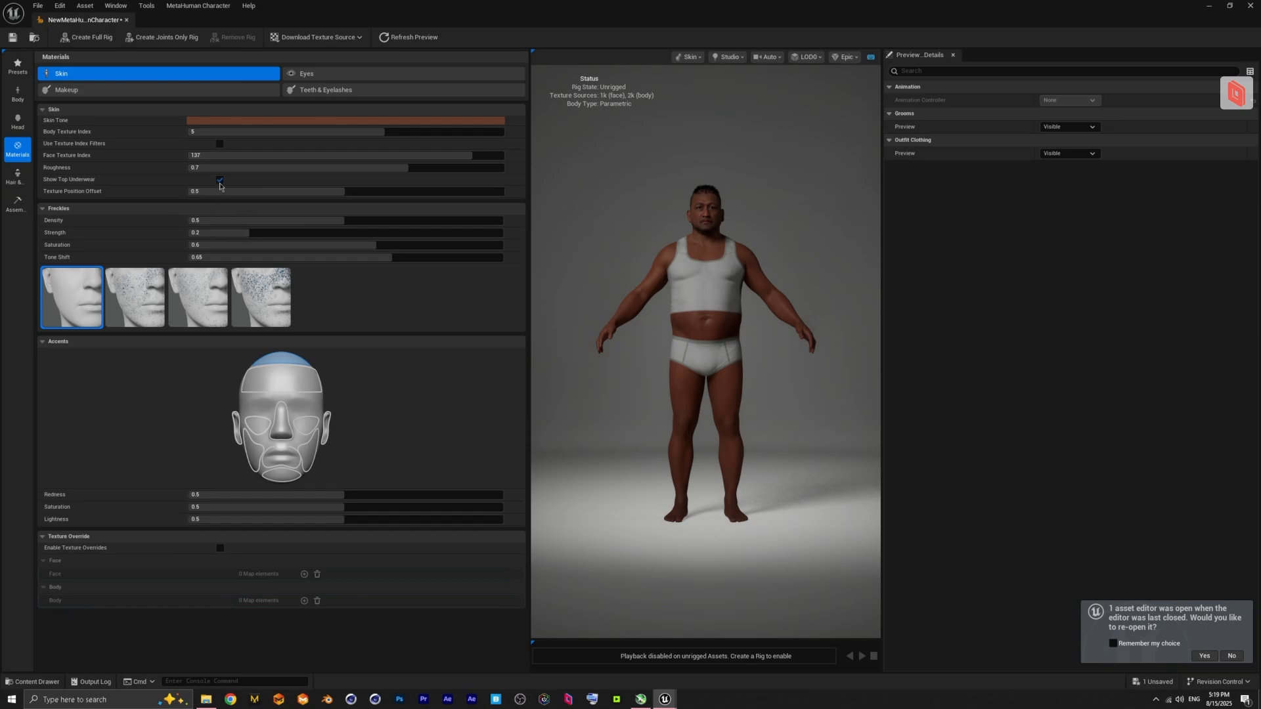
{"action": "left_click", "coordinate": [220, 179]}
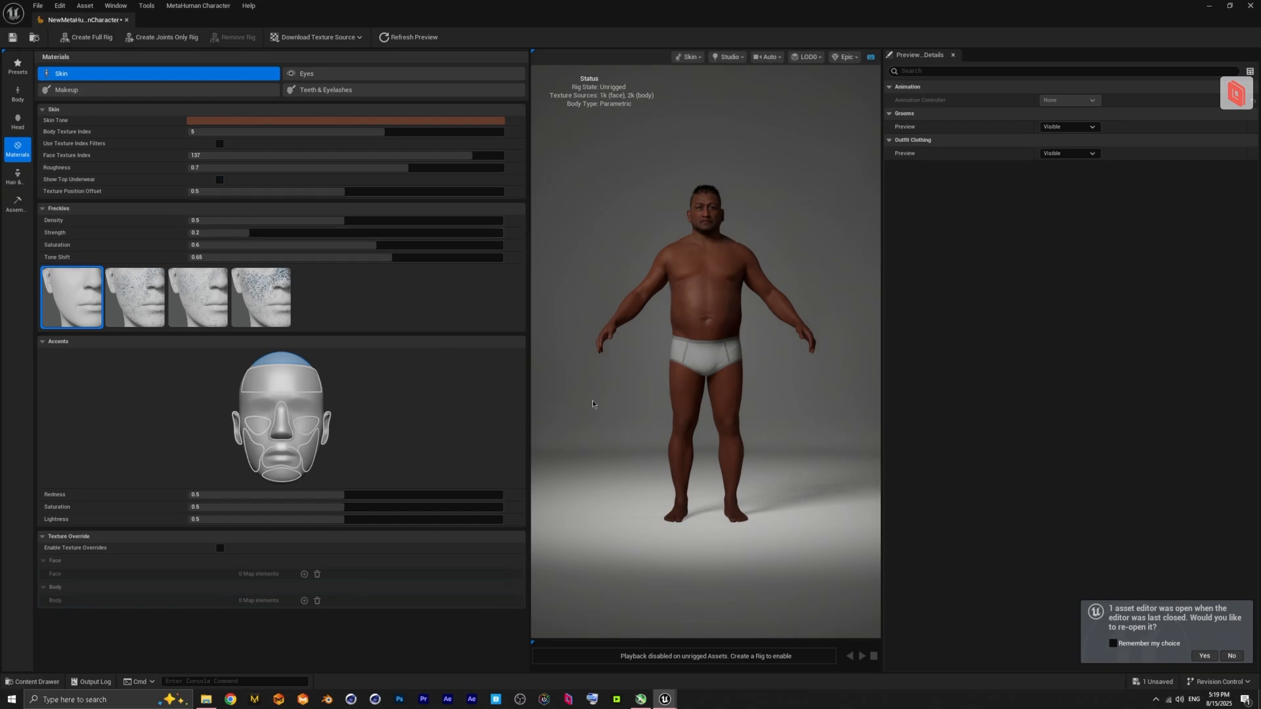
{"action": "mouse_move", "coordinate": [1024, 441]}
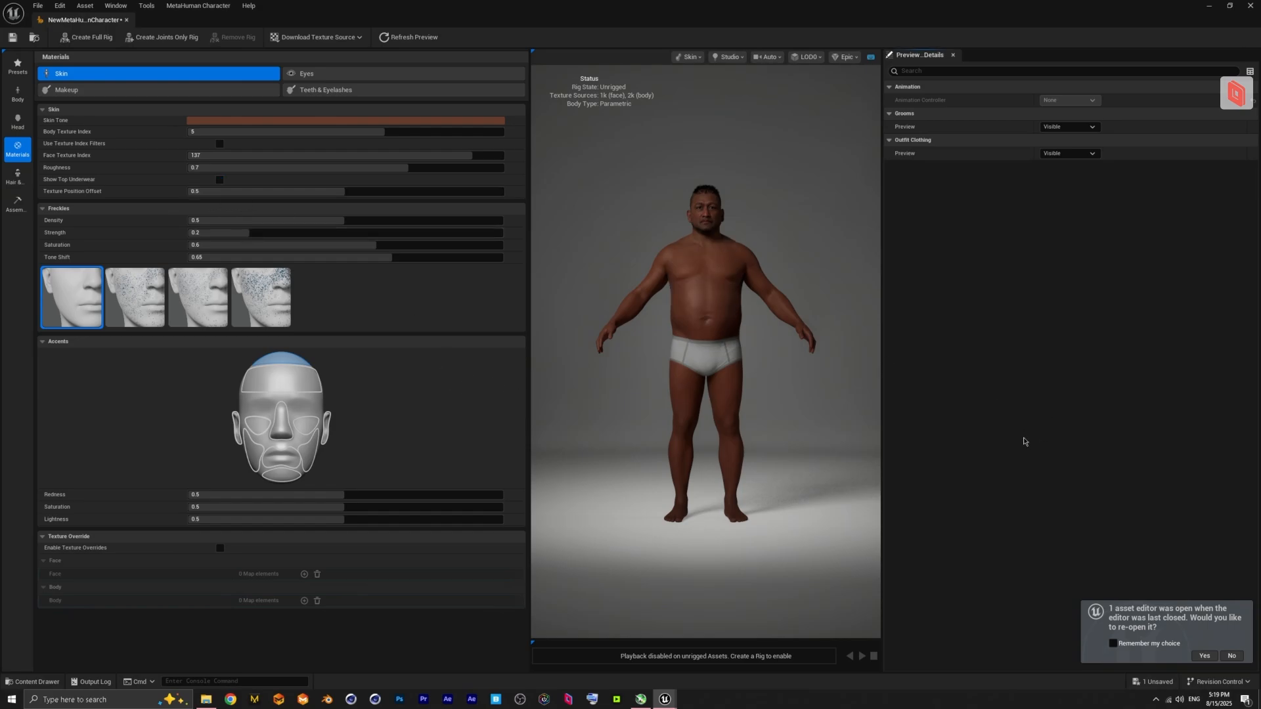
{"action": "mouse_move", "coordinate": [1032, 432]}
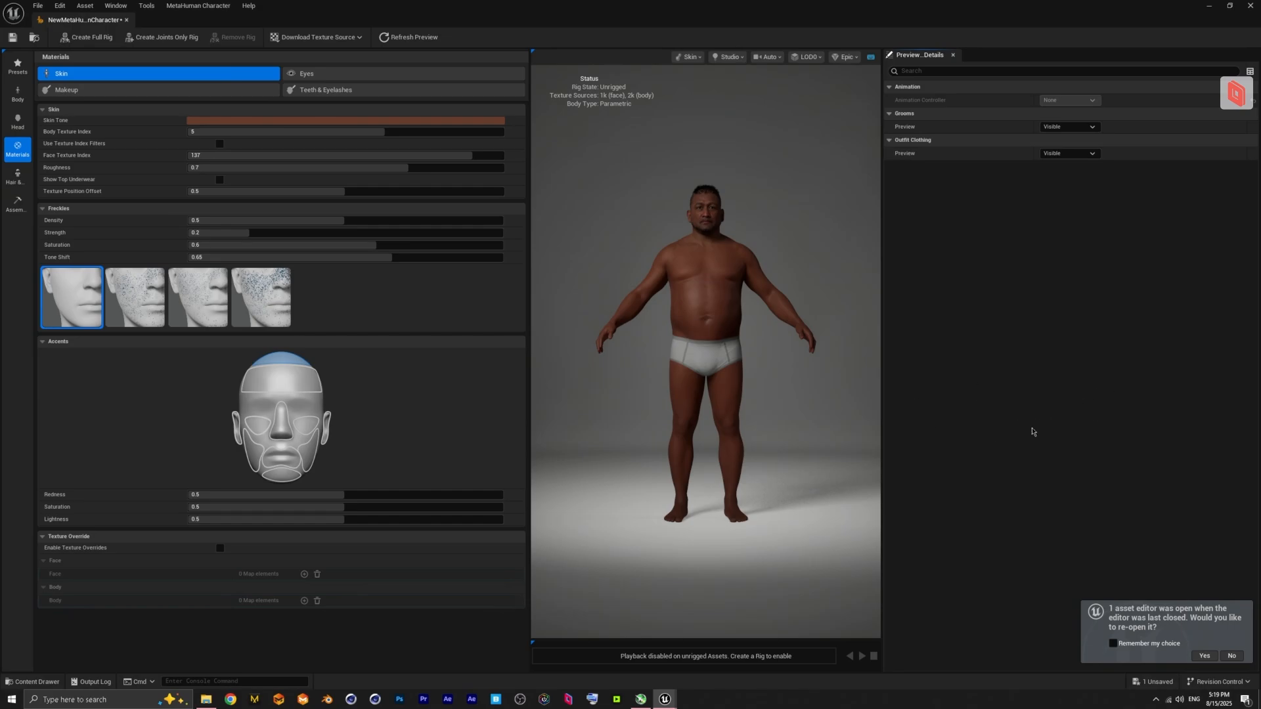
{"action": "mouse_move", "coordinate": [1066, 381]}
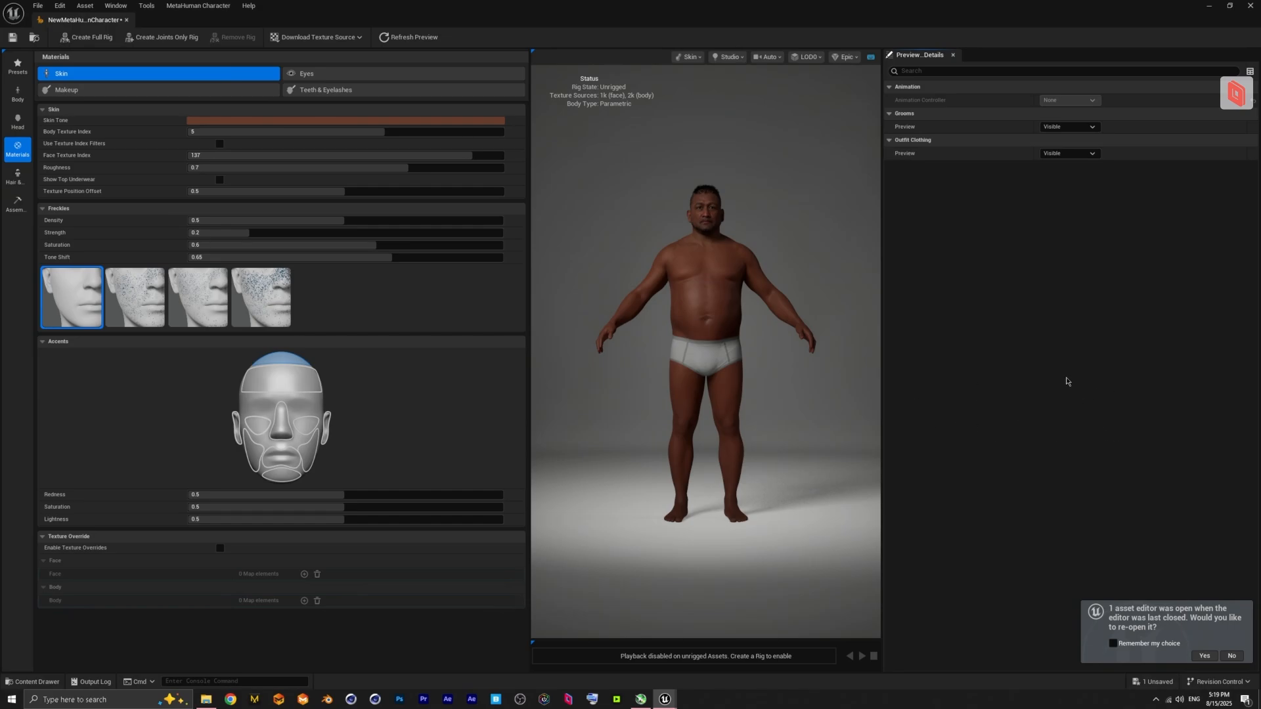
{"action": "mouse_move", "coordinate": [1033, 345]}
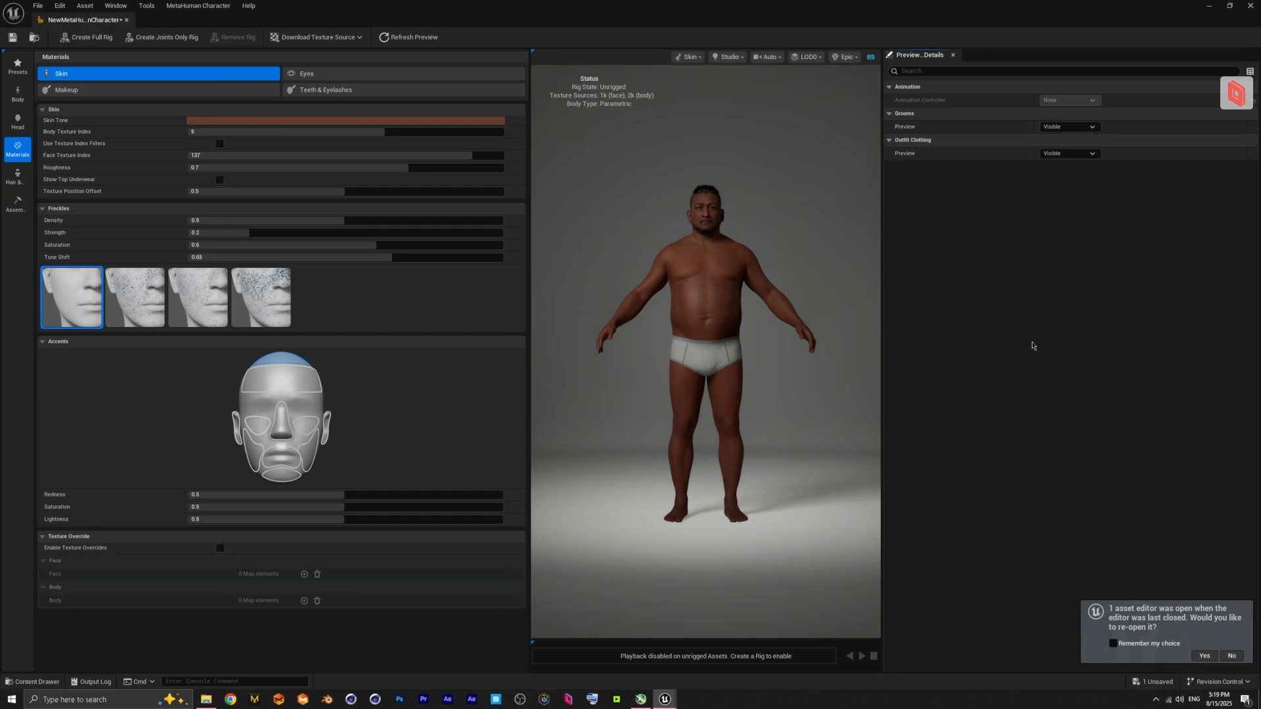